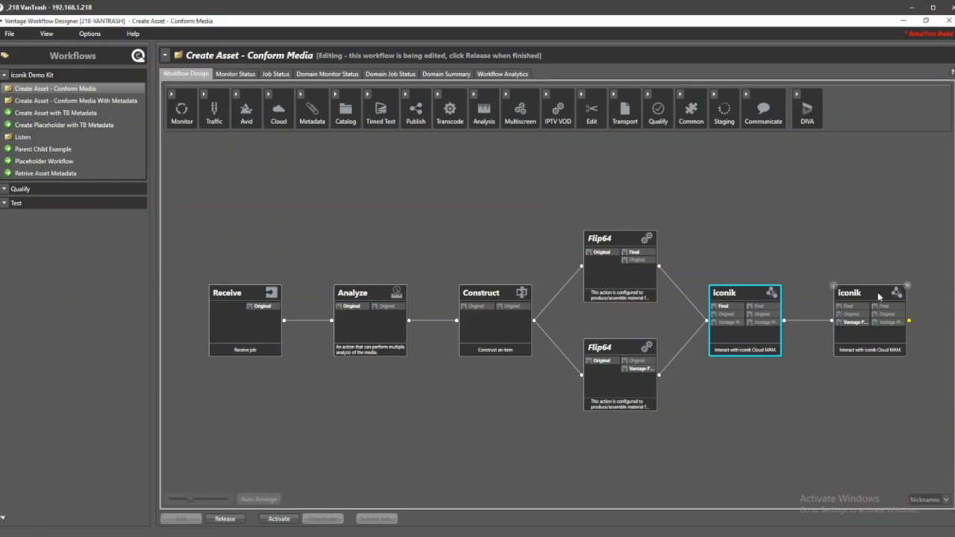
left_click(869, 321)
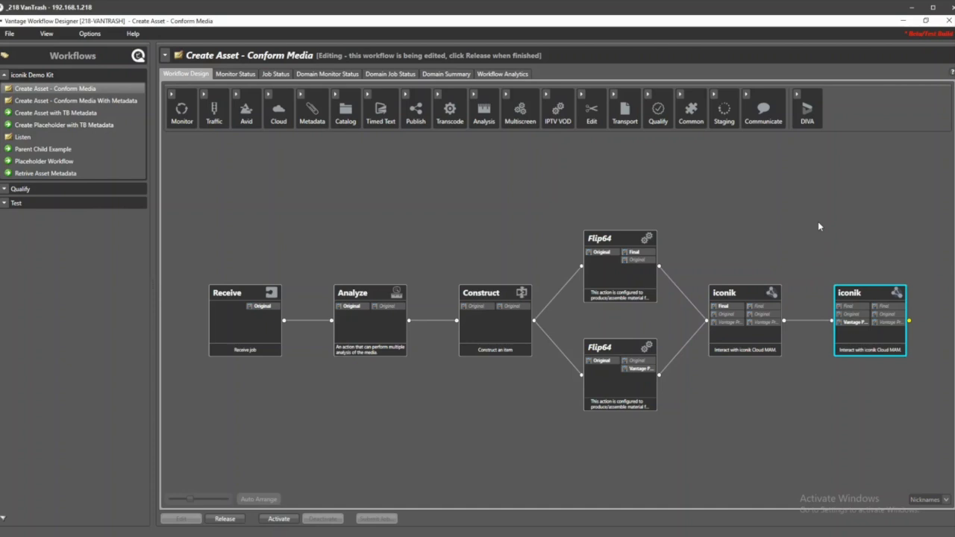
left_click(245, 321)
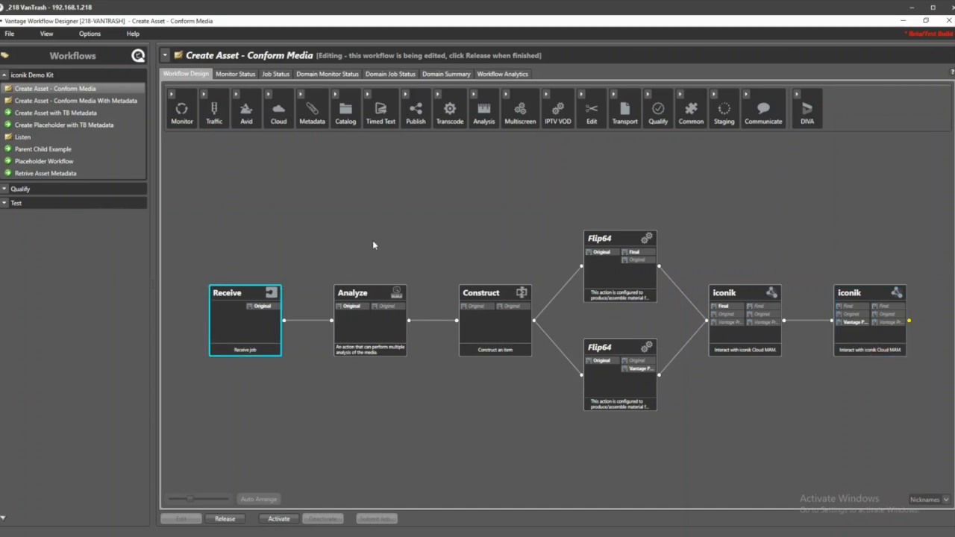
left_click(619, 266)
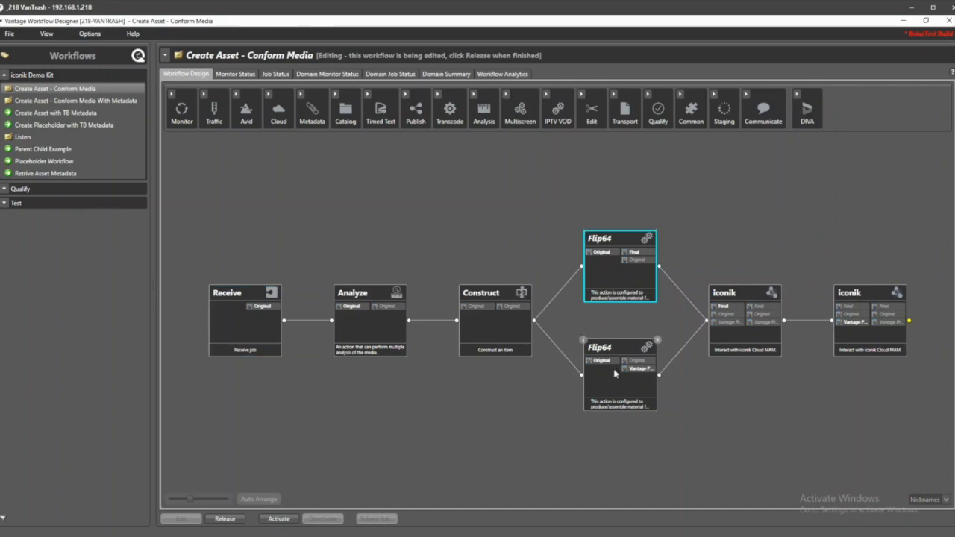
left_click(744, 321)
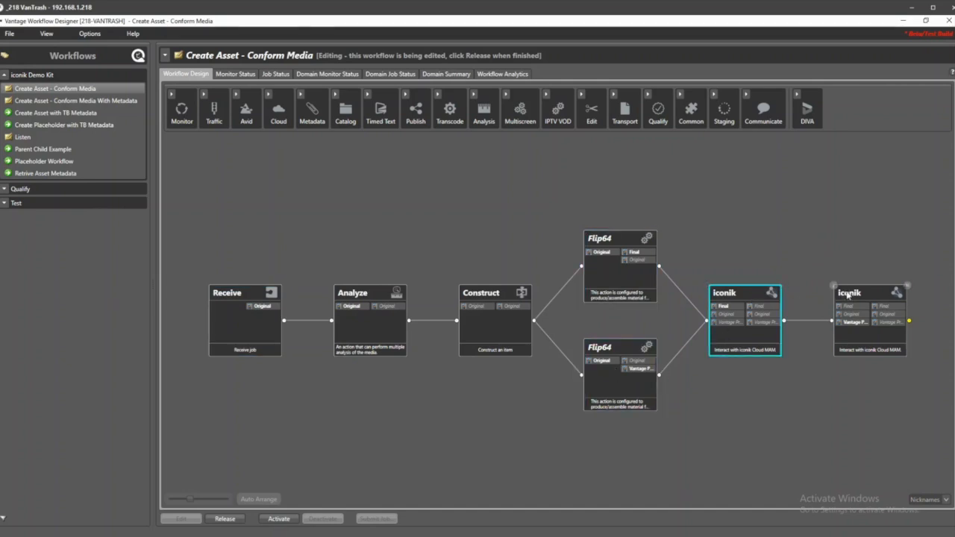
left_click(869, 293)
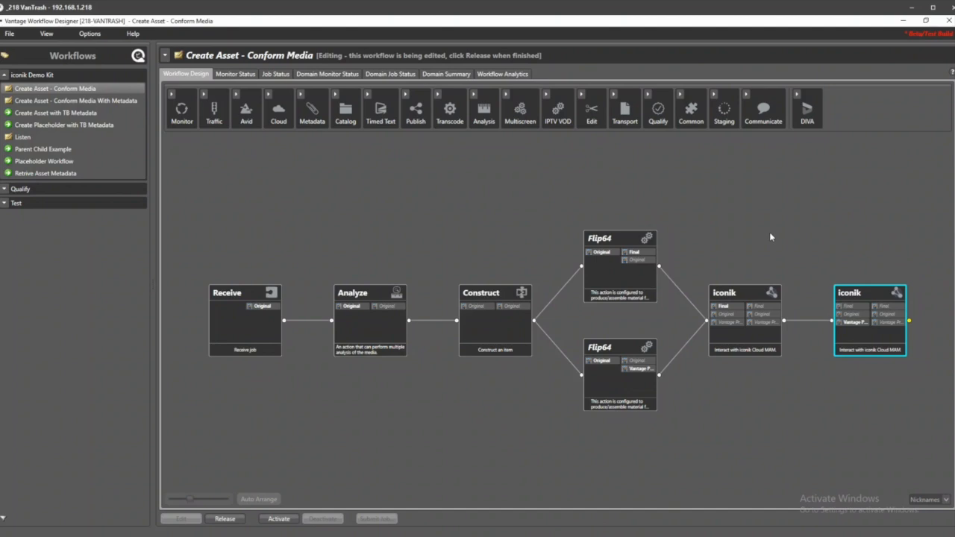
left_click(745, 321)
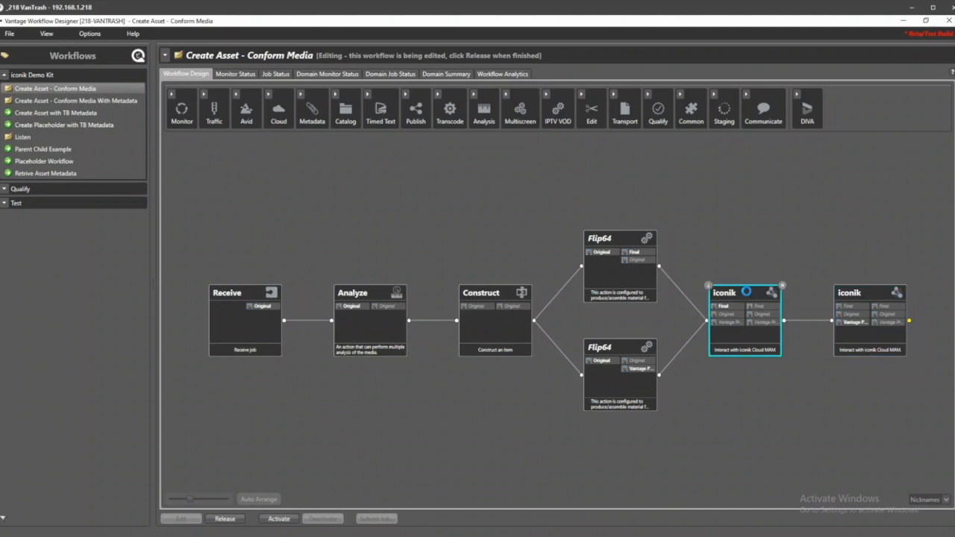
double_click(745, 321)
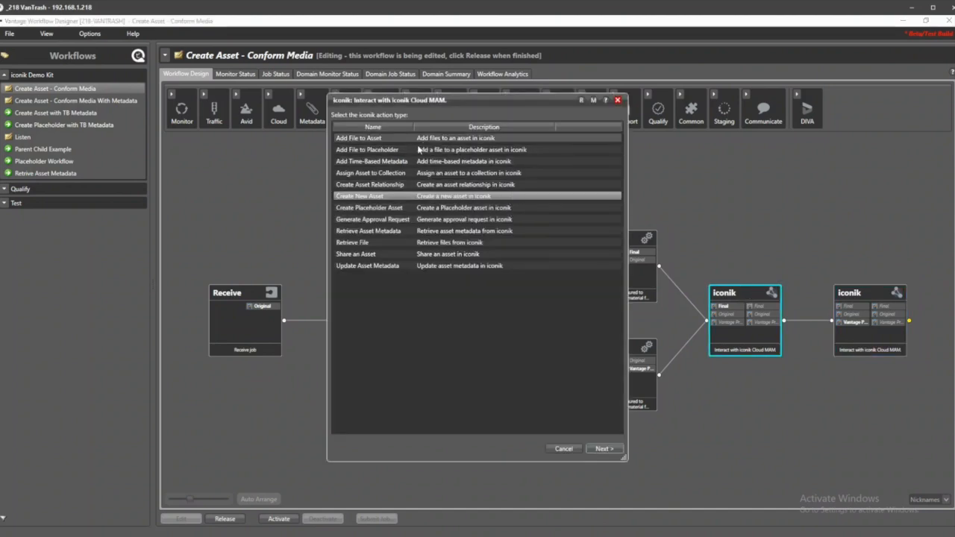
left_click(372, 161)
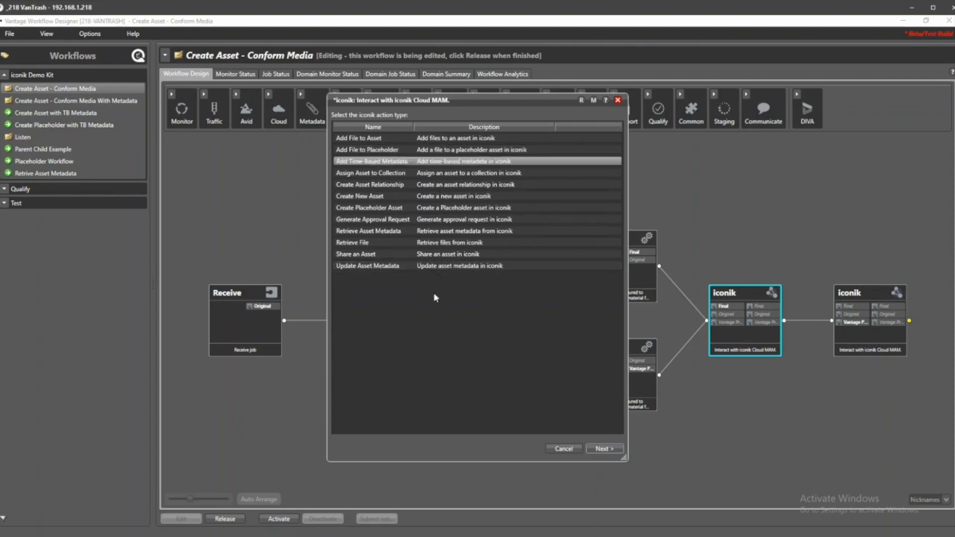
mouse_move(403, 177)
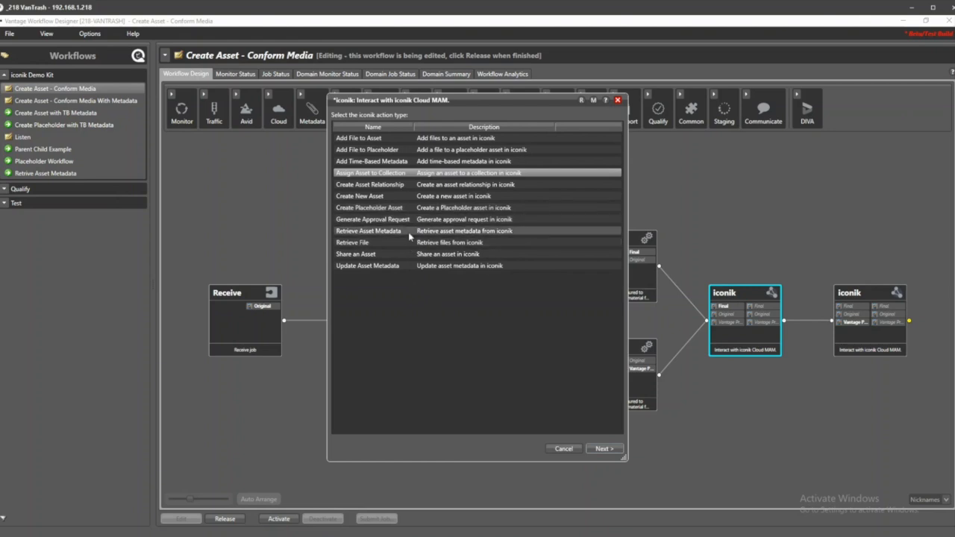
mouse_move(412, 289)
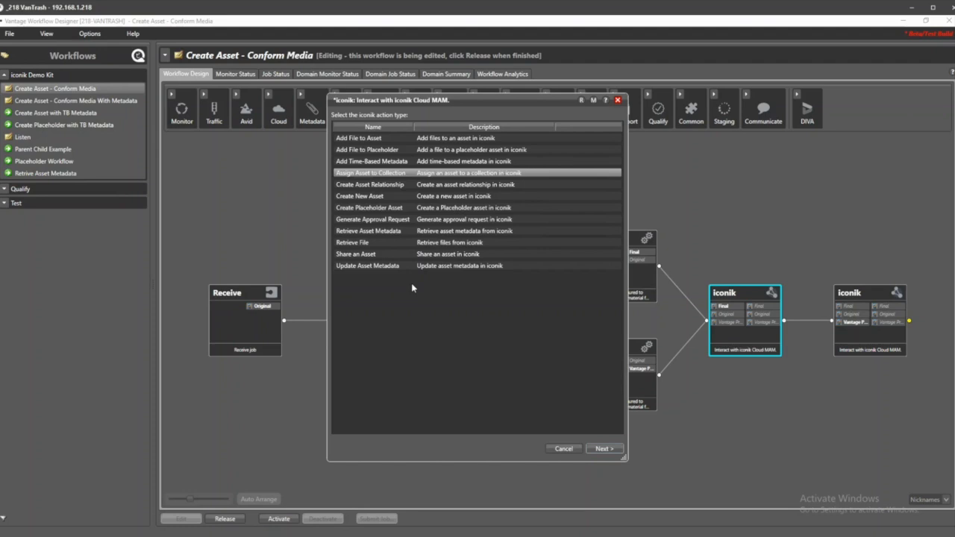
mouse_move(421, 289)
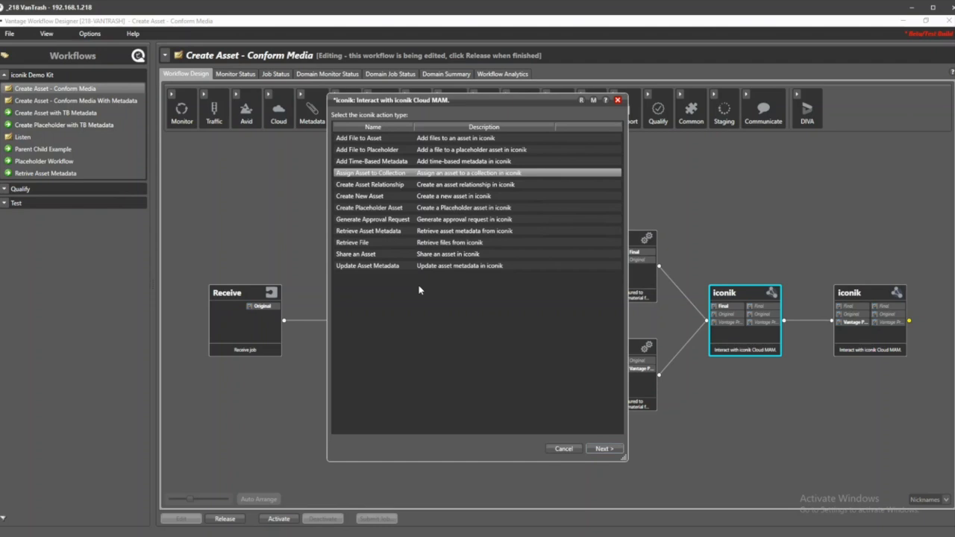
mouse_move(406, 242)
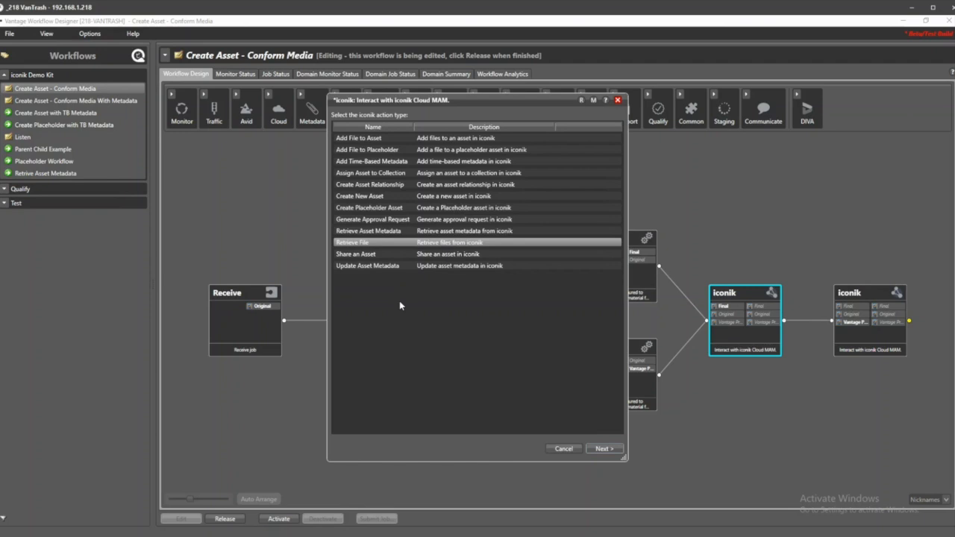
mouse_move(406, 239)
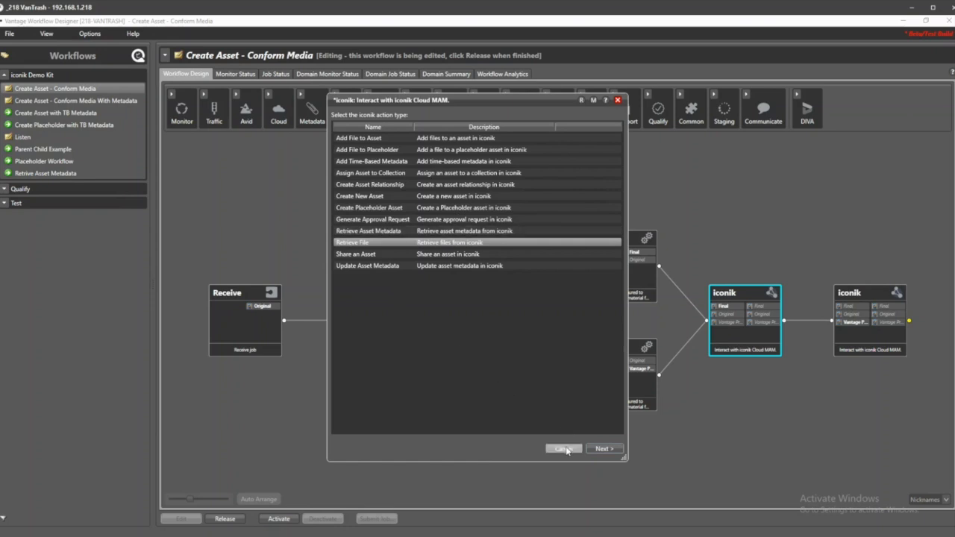
left_click(563, 447)
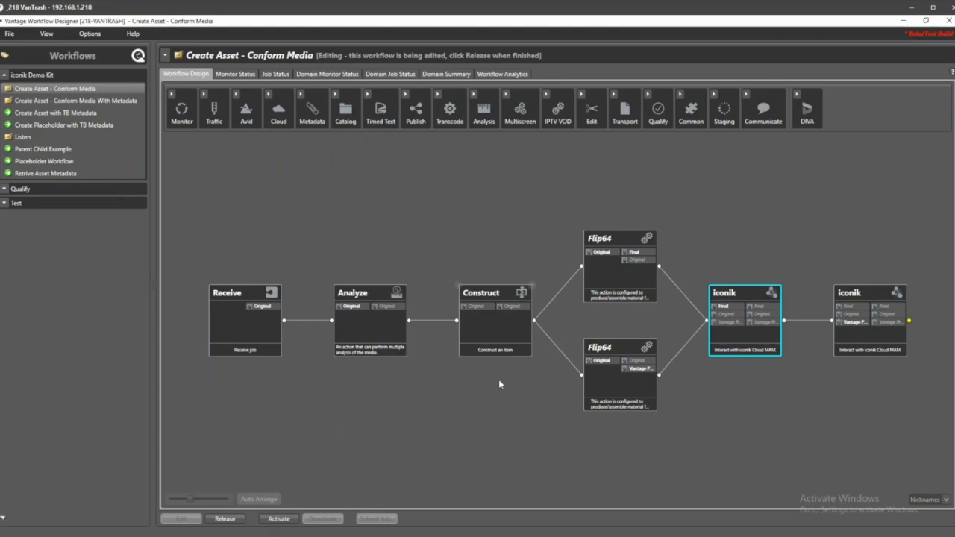